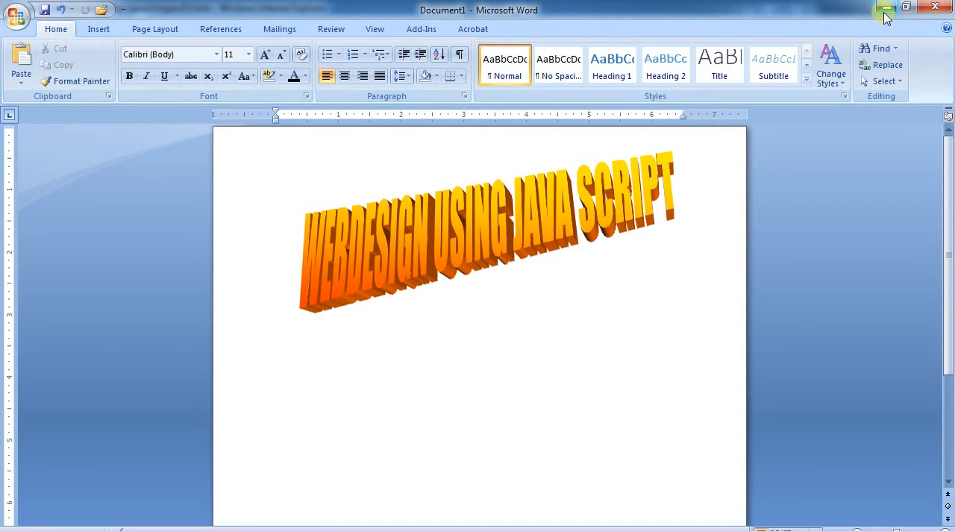
- Submit the number 12 so the page prints the given-number lines and the digit sum 3
click(886, 6)
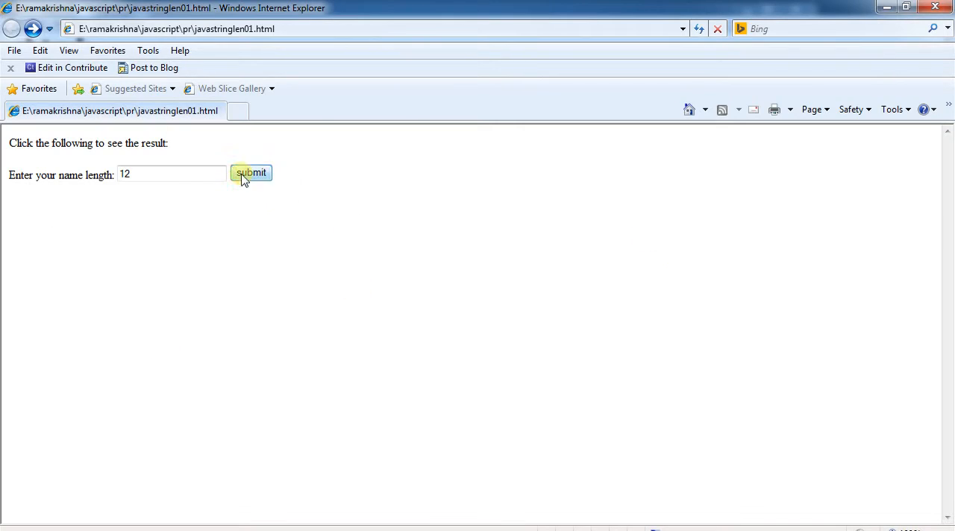
mouse_move(236, 291)
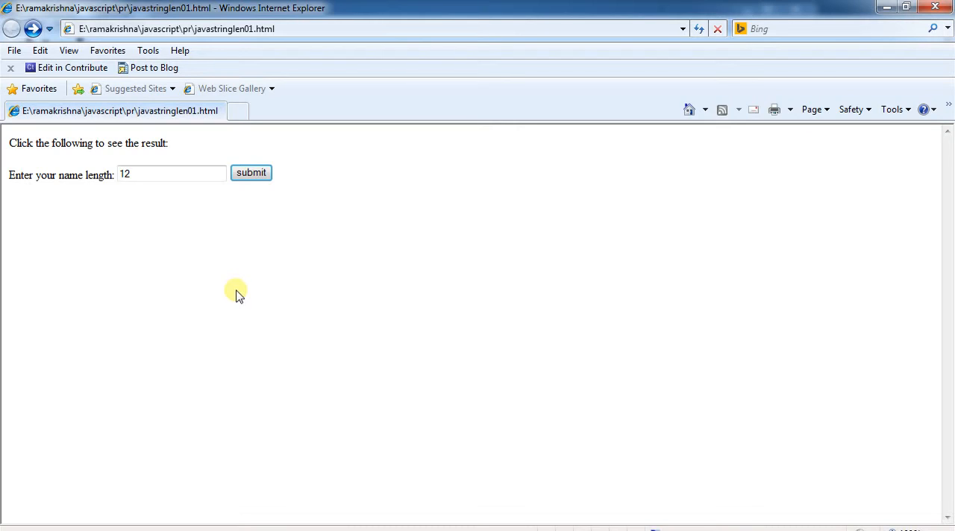
mouse_move(245, 285)
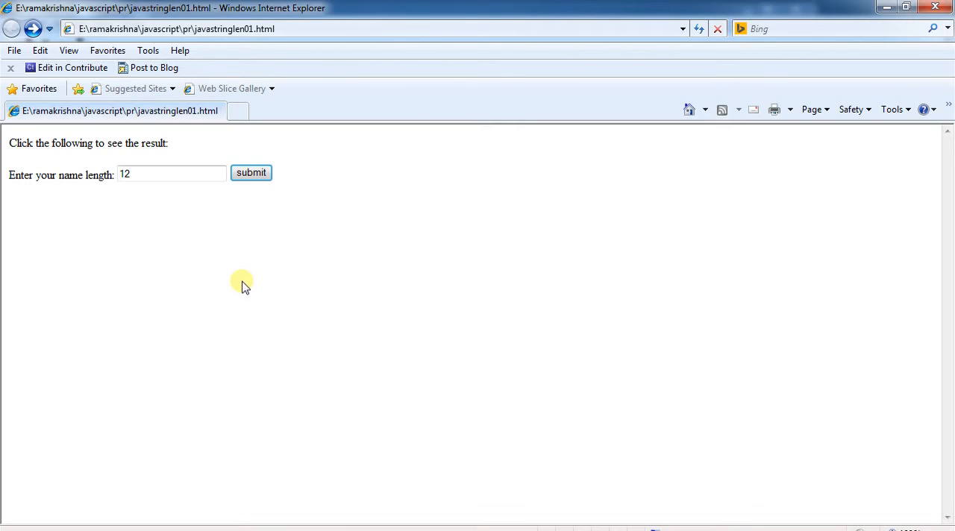
mouse_move(61, 186)
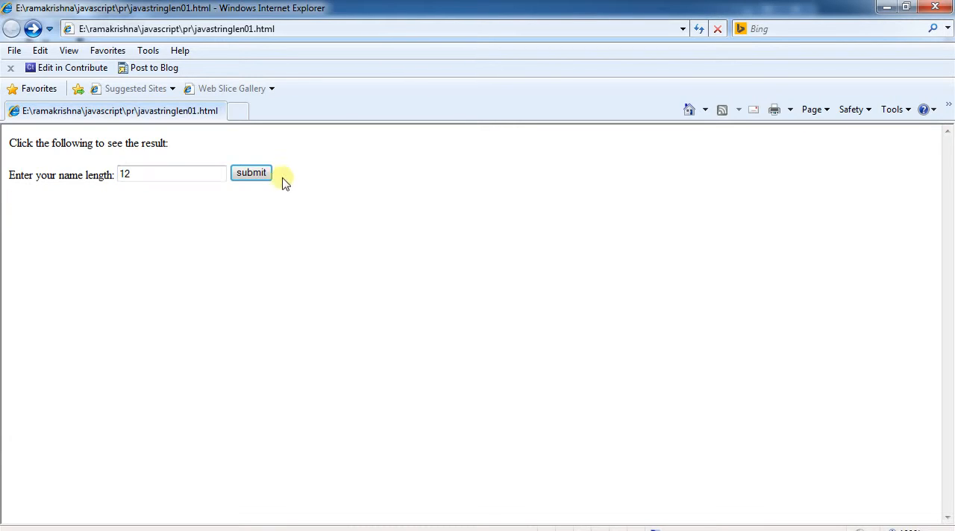
click(250, 173)
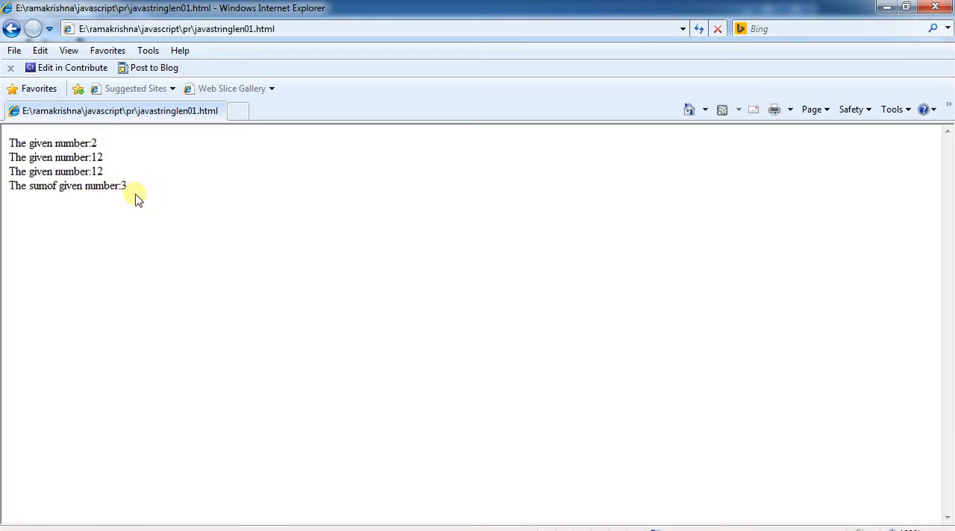
mouse_move(143, 200)
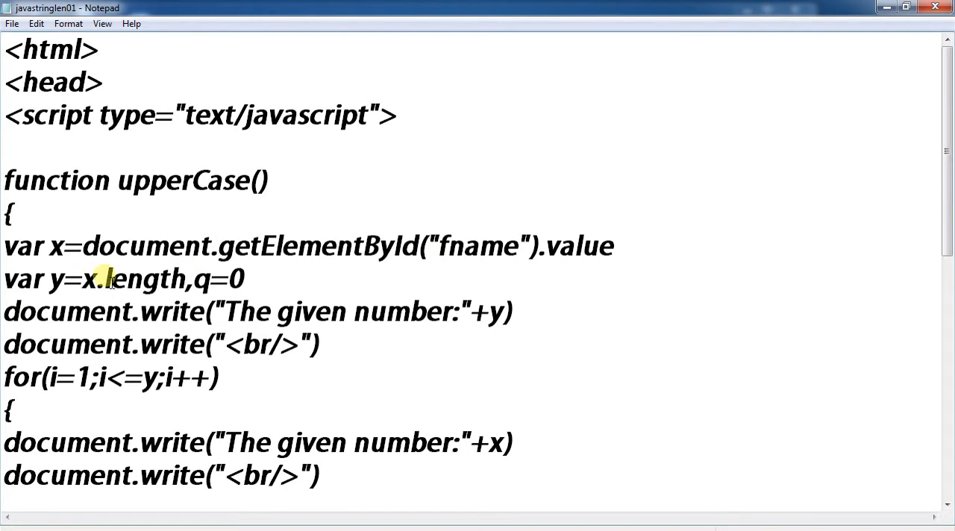
mouse_move(291, 291)
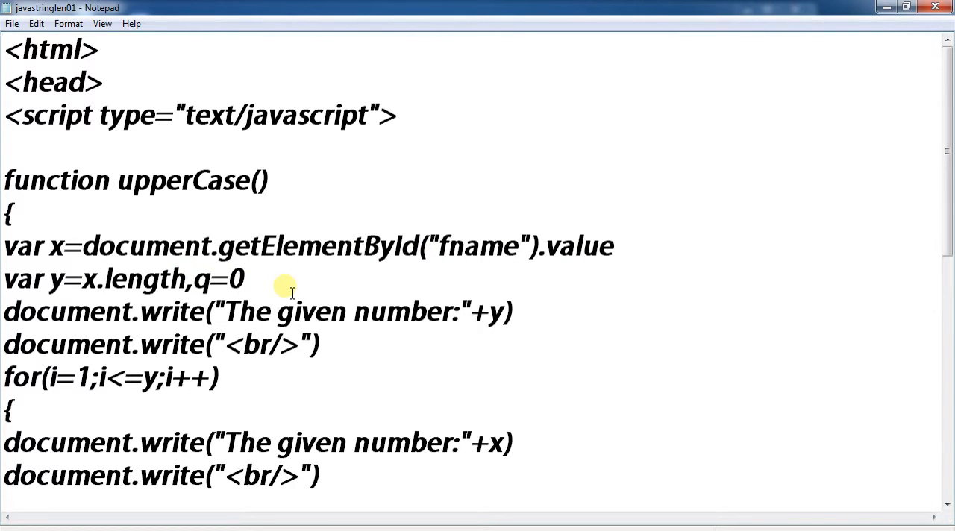
mouse_move(261, 294)
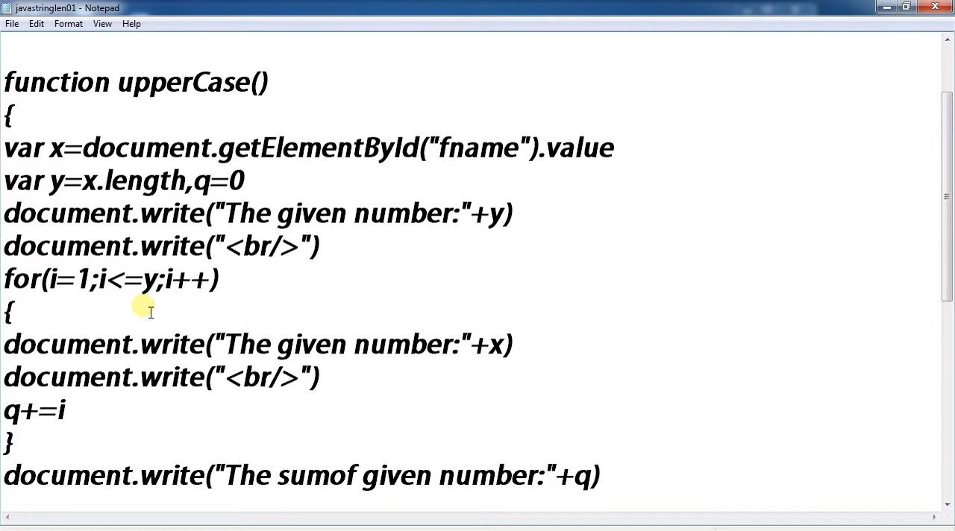
mouse_move(176, 306)
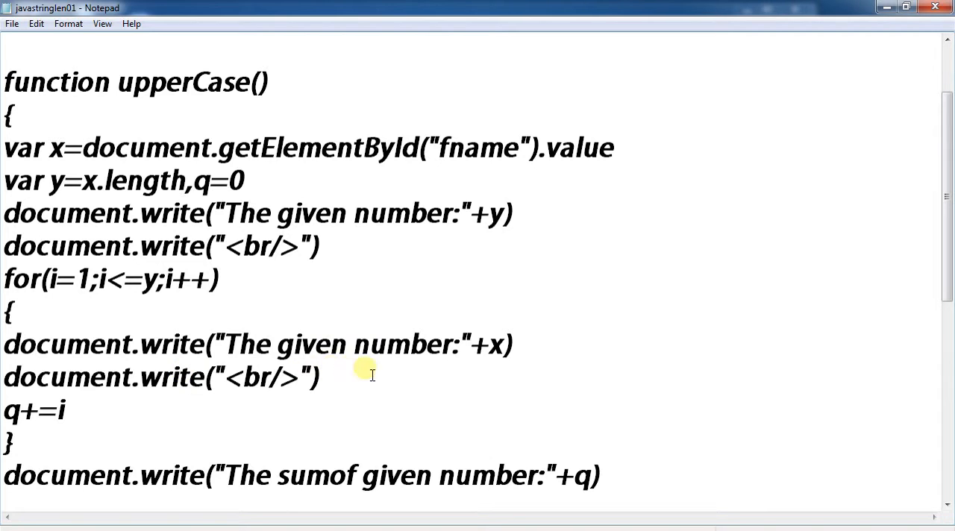
mouse_move(149, 417)
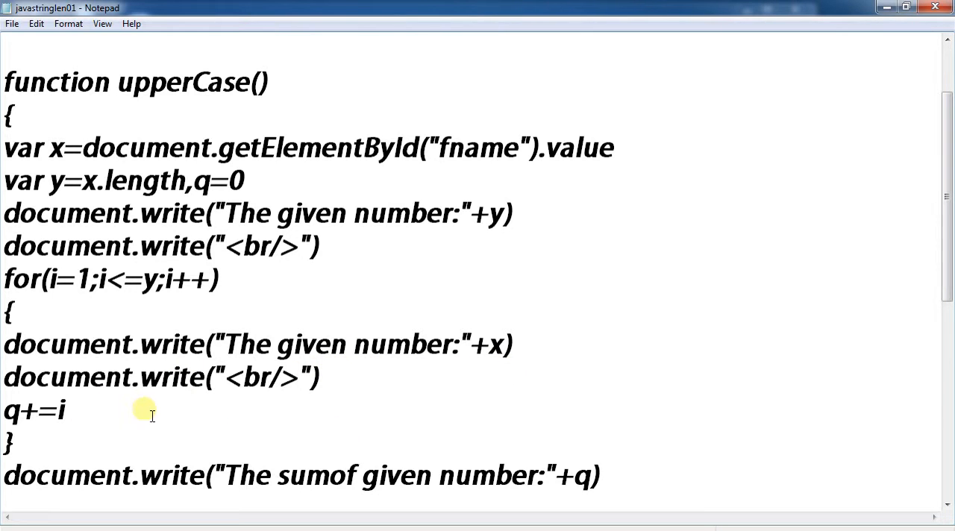
mouse_move(325, 406)
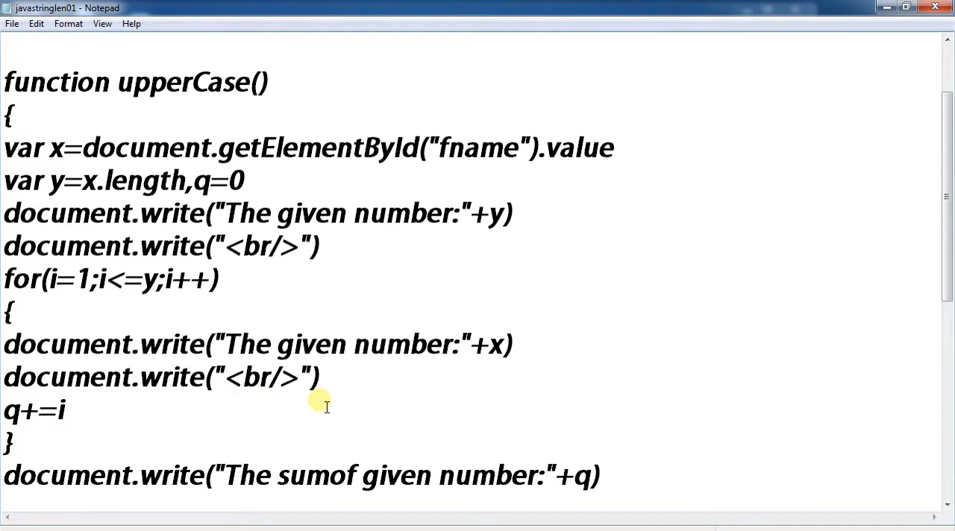
- Scroll through javastringlen01.html to the upperCase loop that sums digits into q
scroll(down, 3)
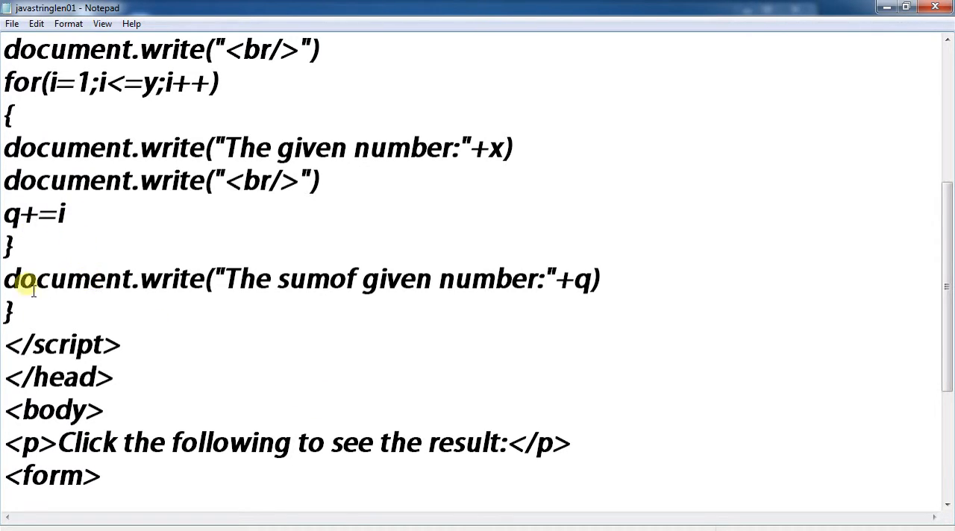
mouse_move(112, 302)
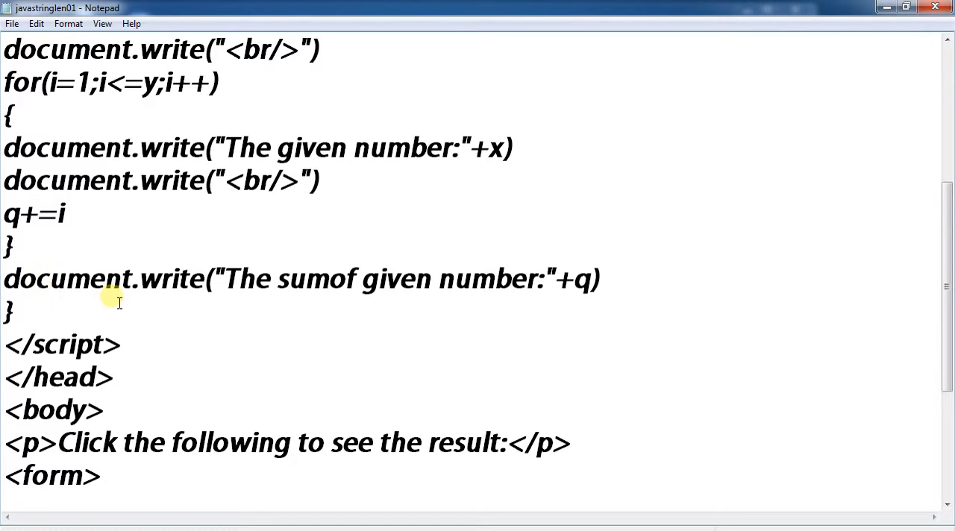
mouse_move(583, 307)
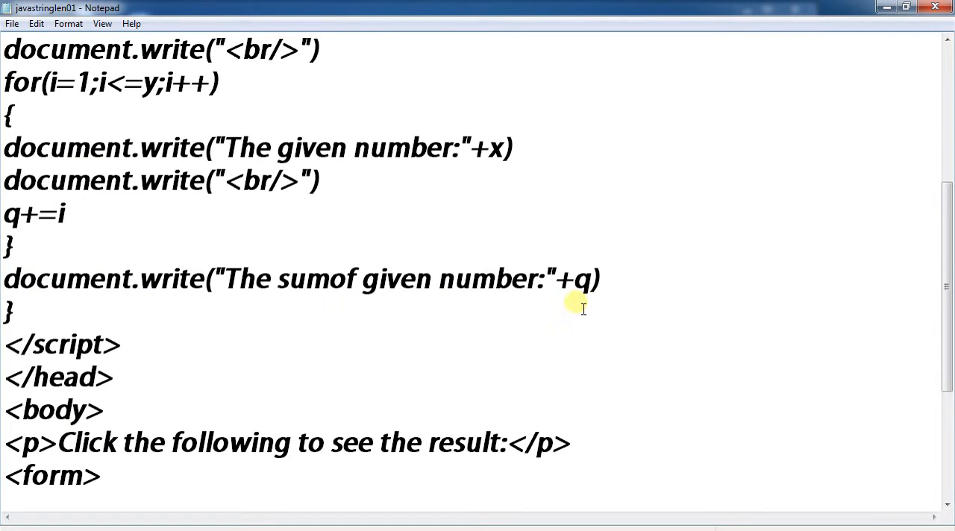
mouse_move(303, 349)
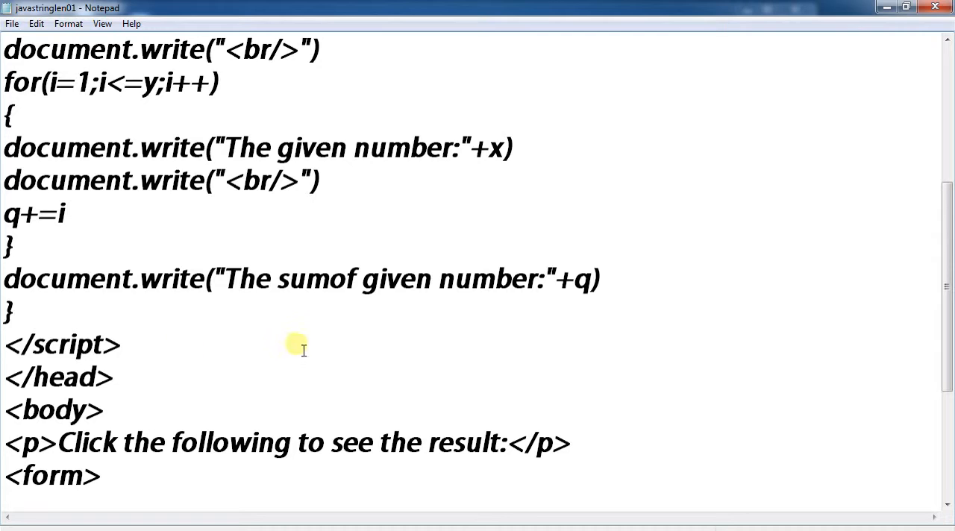
scroll(down, 3)
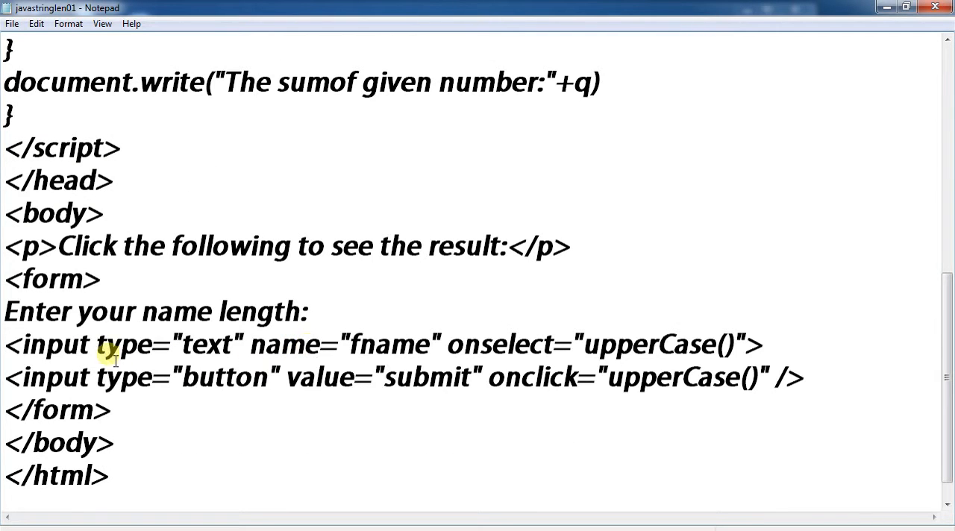
mouse_move(321, 366)
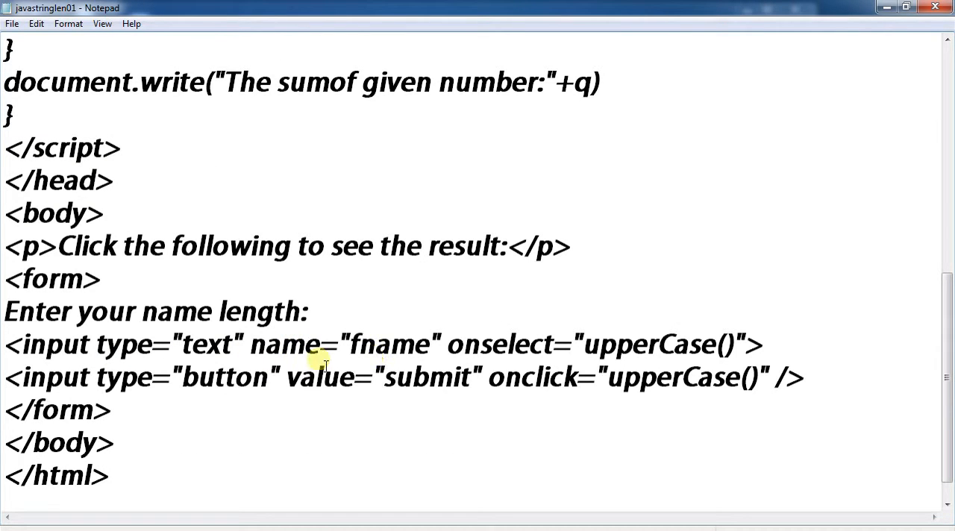
mouse_move(695, 359)
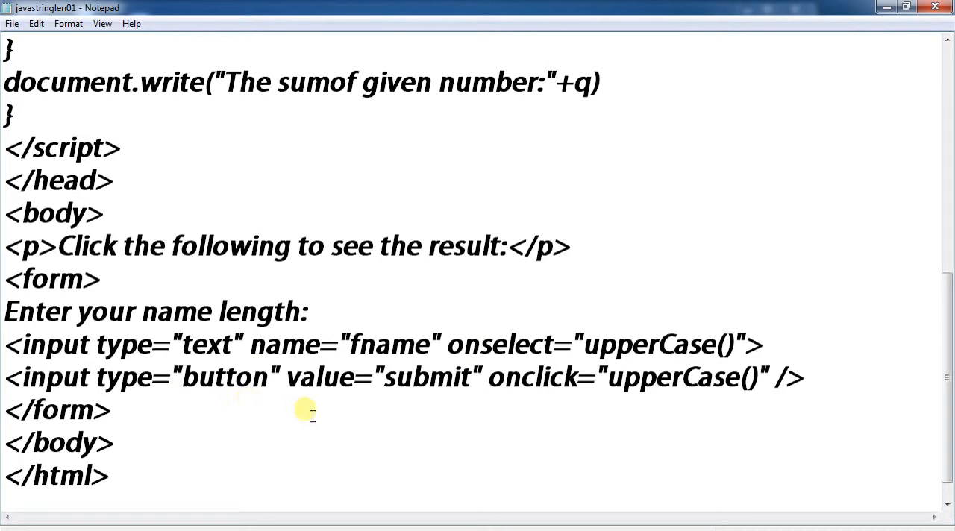
mouse_move(666, 412)
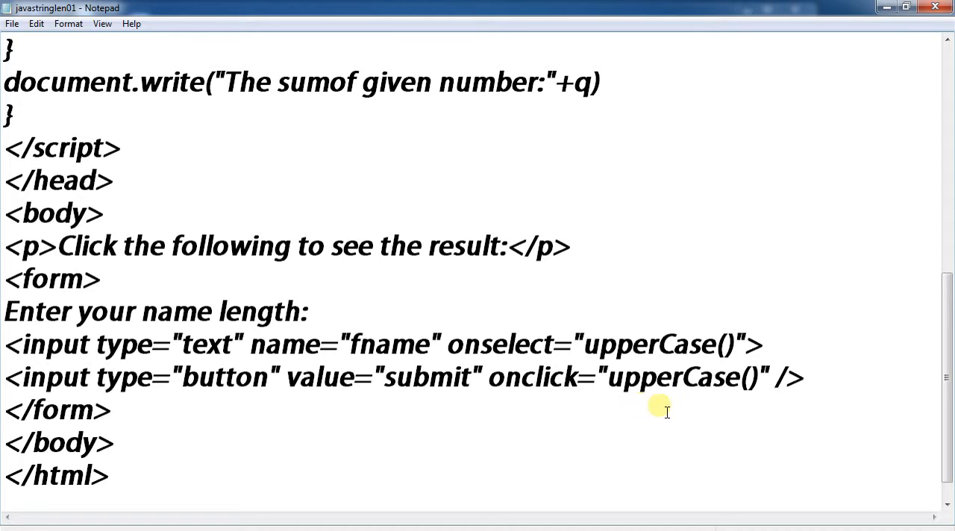
mouse_move(710, 406)
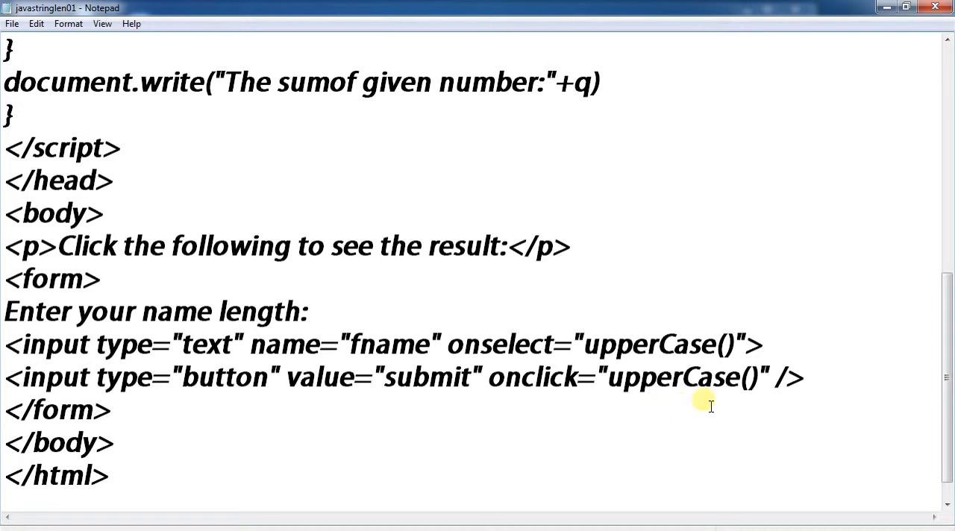
mouse_move(206, 432)
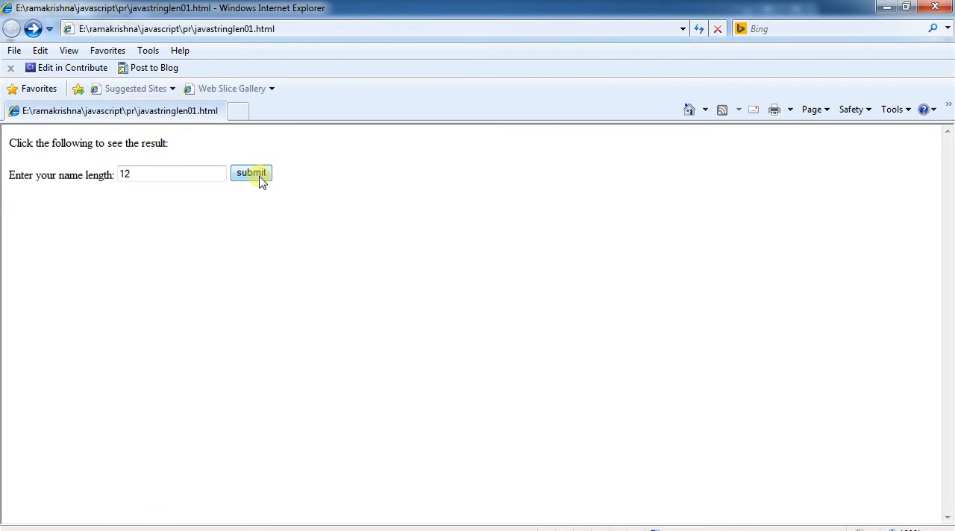
- Submit 12 again so the result page relists 2, 12, 12 with sum 3
click(251, 173)
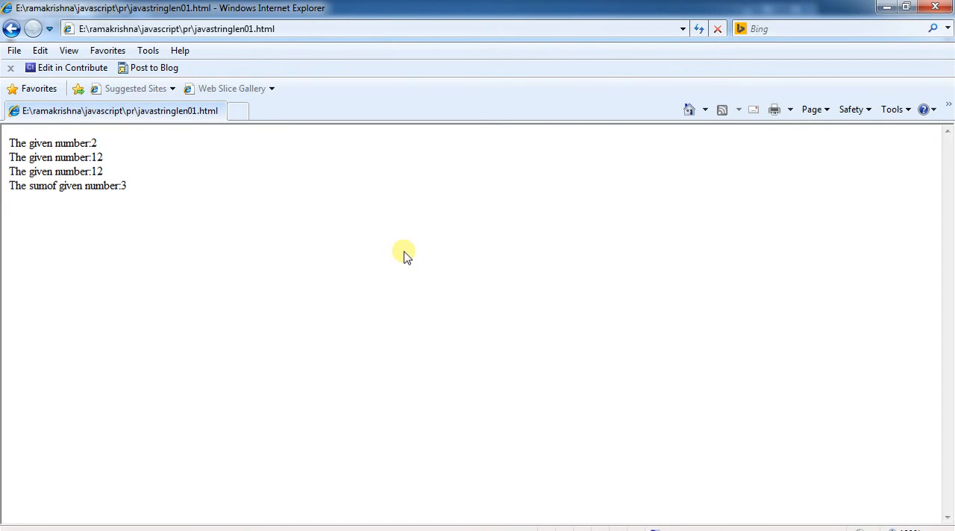